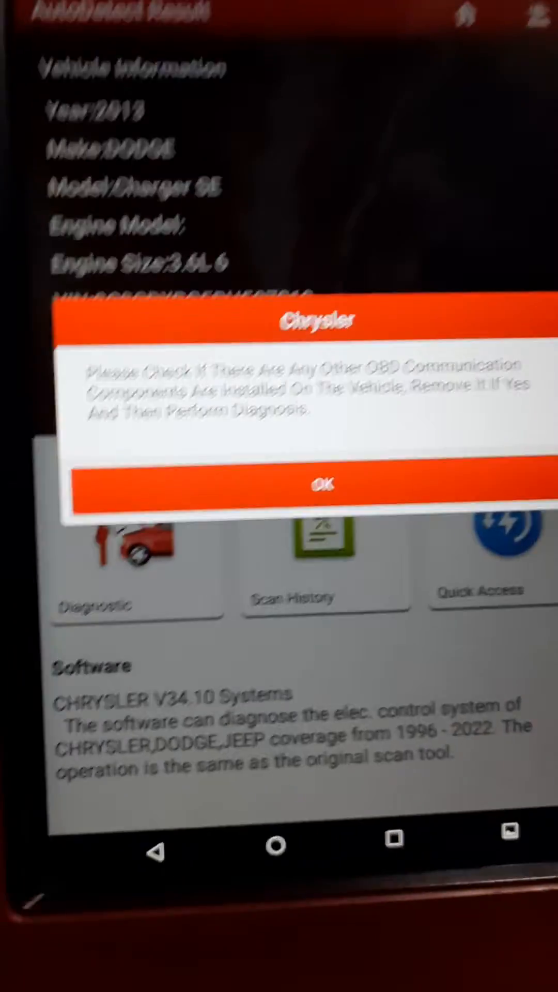
Dismiss the OBD communication warning to reach the Chrysler function menu.
{"action": "left_click", "coordinate": [324, 484]}
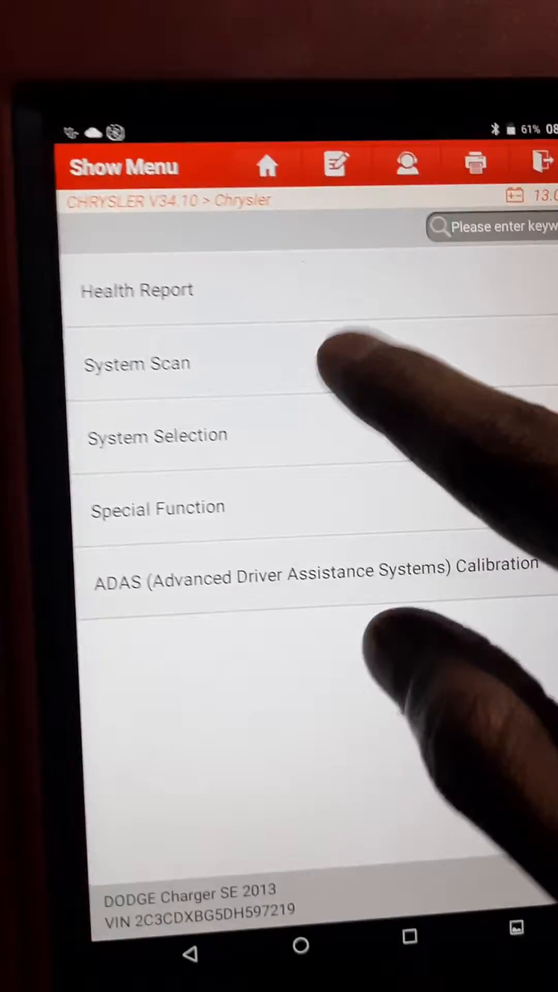
Run a System Scan listing PCM, TCM, BCM and other modules as Equipped.
{"action": "left_click", "coordinate": [138, 363]}
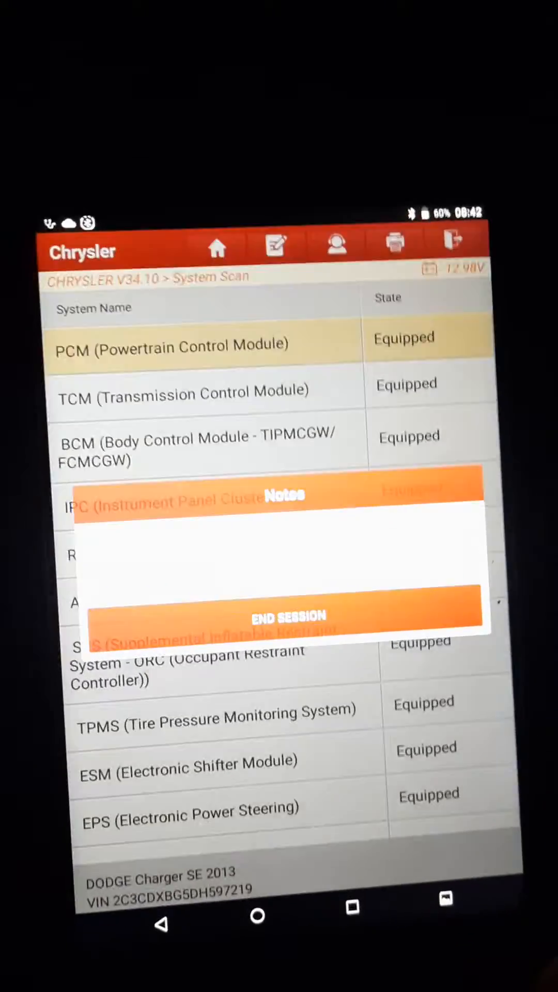
Enter the Powertrain Control Module and choose Read Data Stream.
{"action": "left_click", "coordinate": [288, 617]}
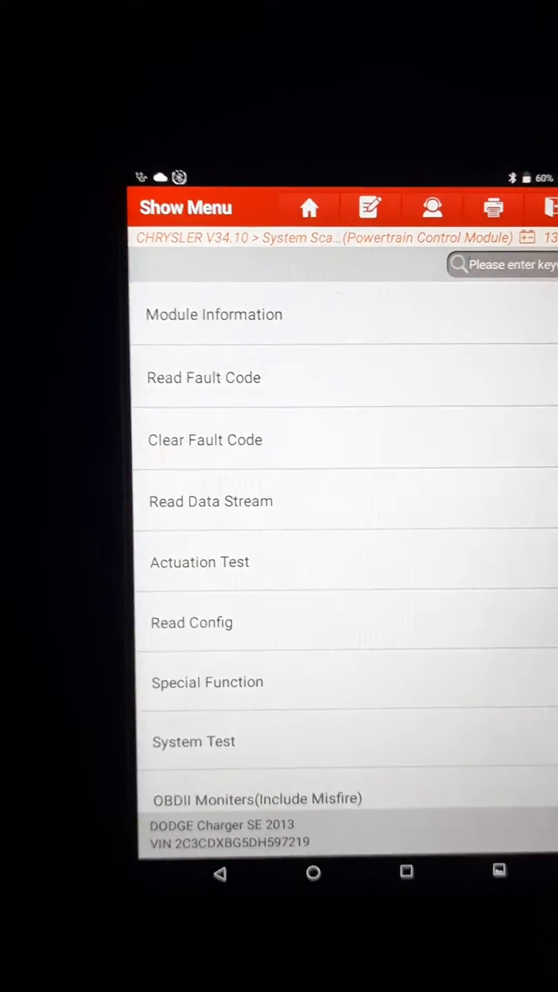
{"action": "left_click", "coordinate": [210, 501]}
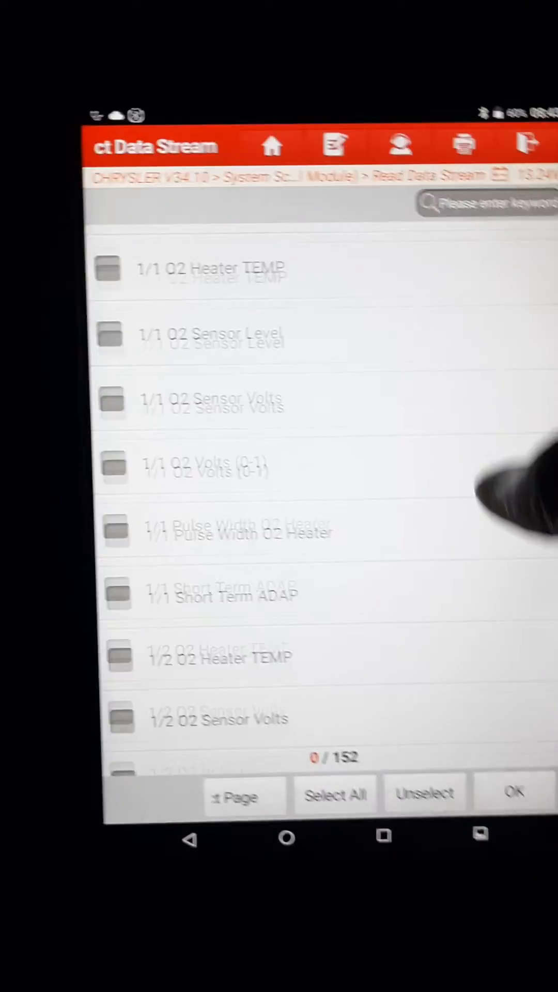
Tick the PCM Odometer parameter, selecting 1 of 152 data stream items.
{"action": "scroll", "scroll_direction": "down", "scroll_amount": 3}
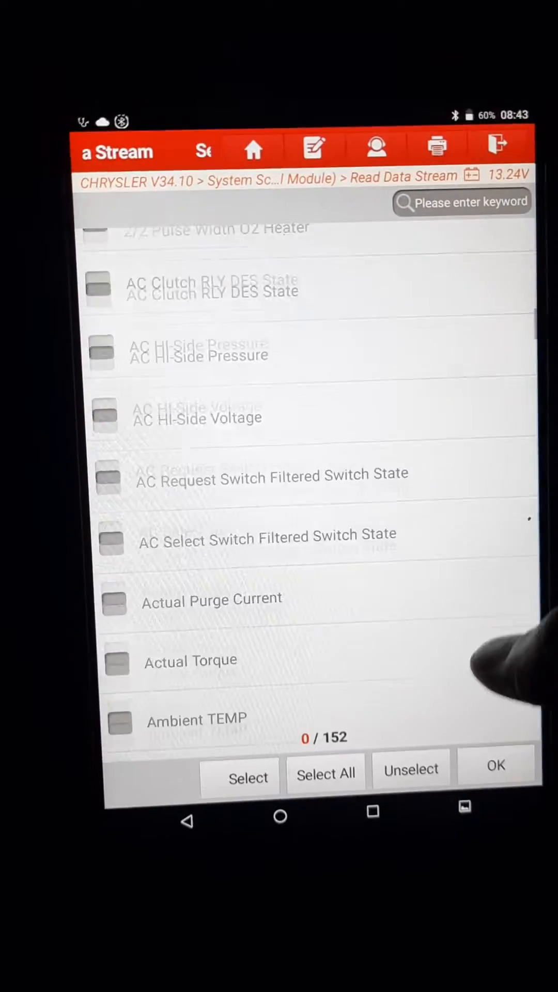
{"action": "scroll", "scroll_direction": "down", "scroll_amount": 3}
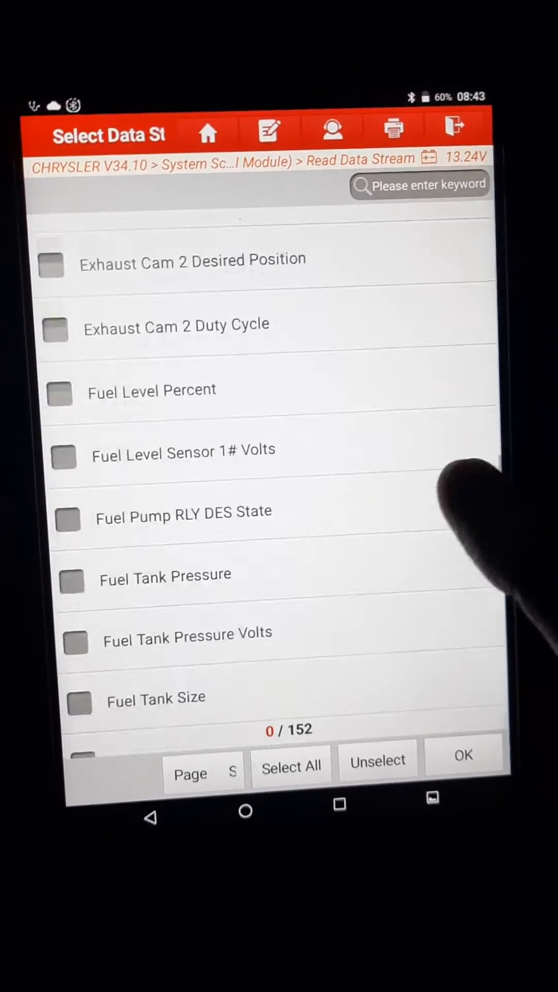
{"action": "scroll", "scroll_direction": "down", "scroll_amount": 3}
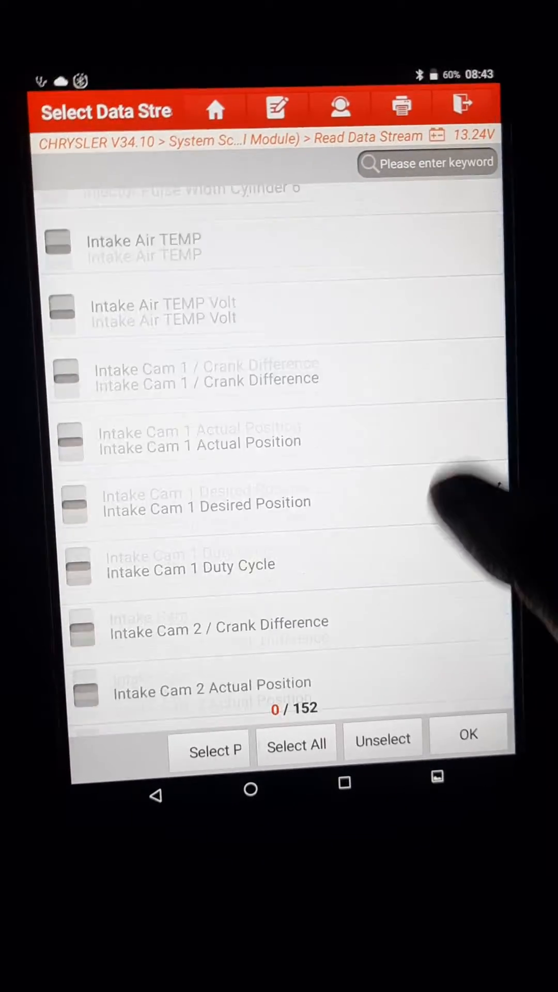
{"action": "scroll", "scroll_direction": "down", "scroll_amount": 3}
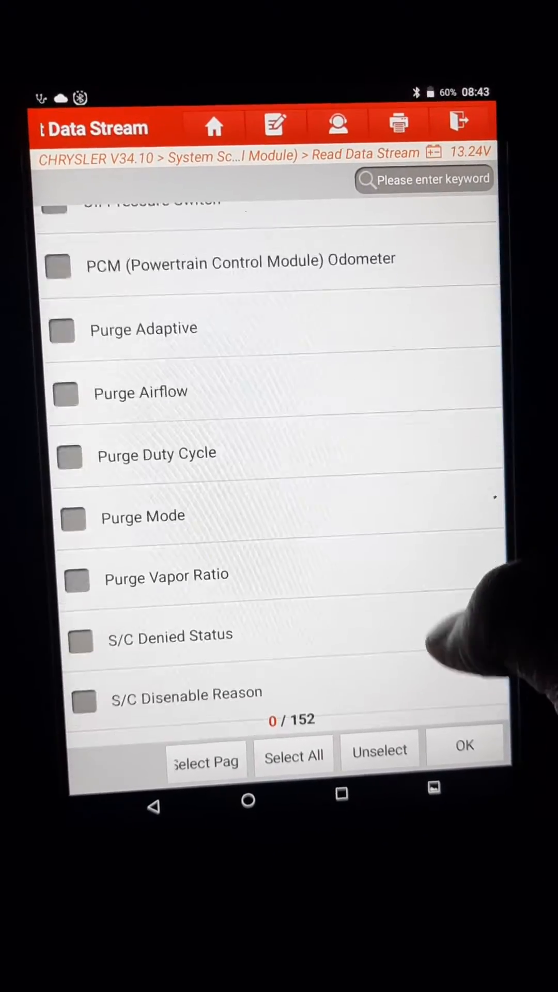
{"action": "scroll", "scroll_direction": "up", "scroll_amount": 3}
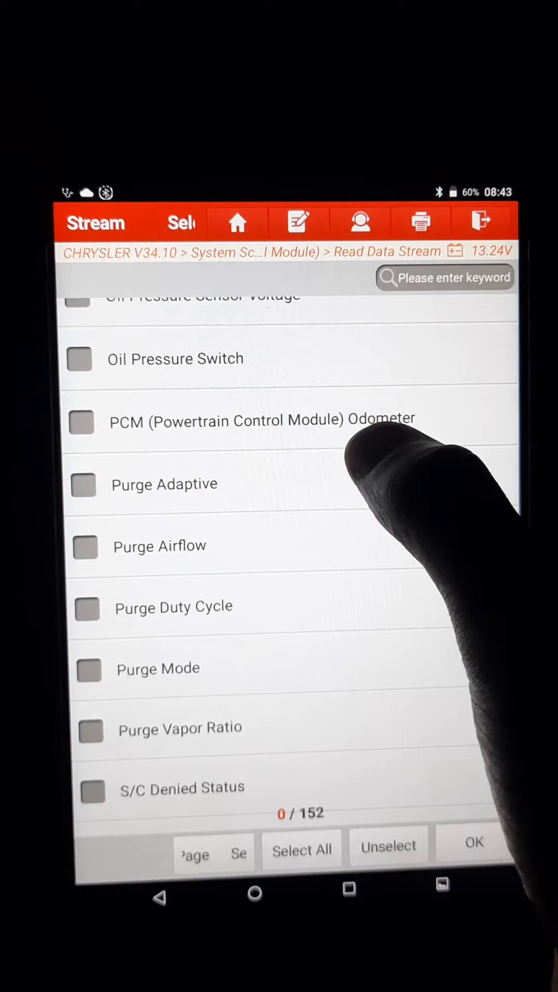
{"action": "left_click", "coordinate": [80, 421]}
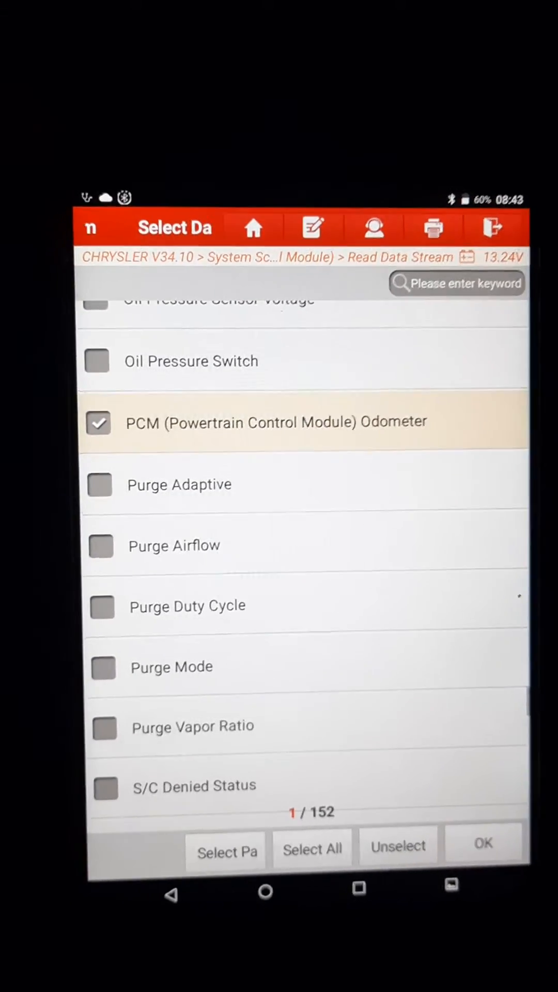
View the live PCM odometer and switch it to English units, about 167952.38 miles.
{"action": "left_click", "coordinate": [481, 843]}
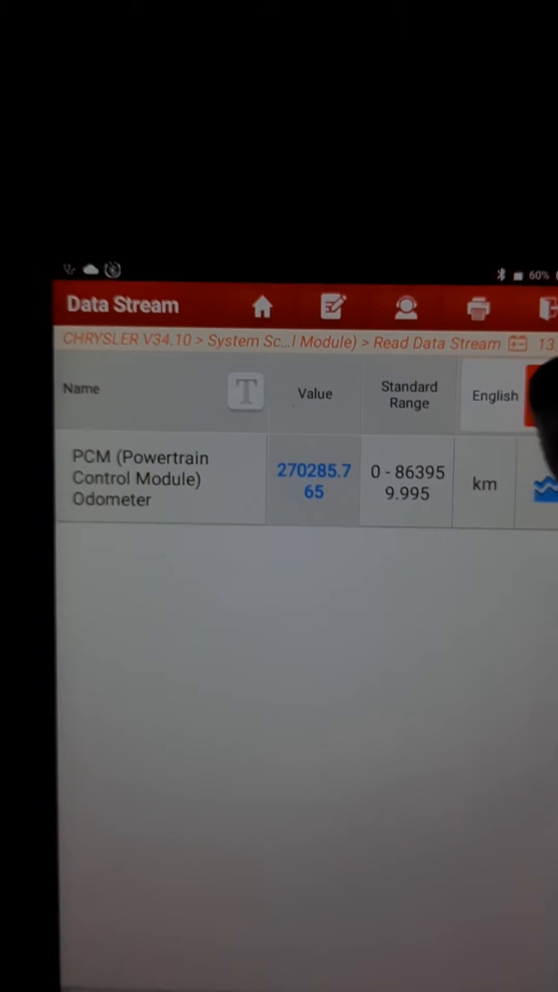
{"action": "left_click", "coordinate": [494, 395]}
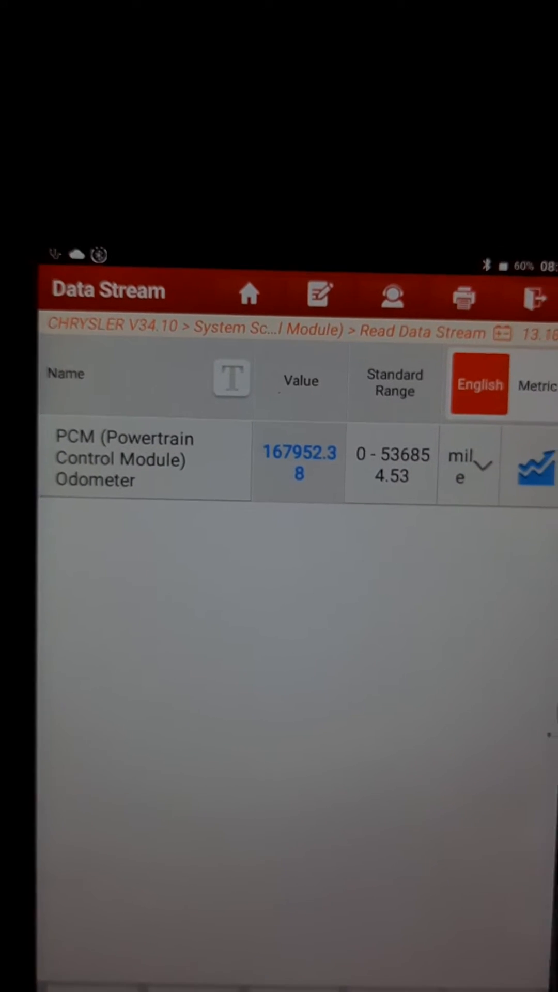